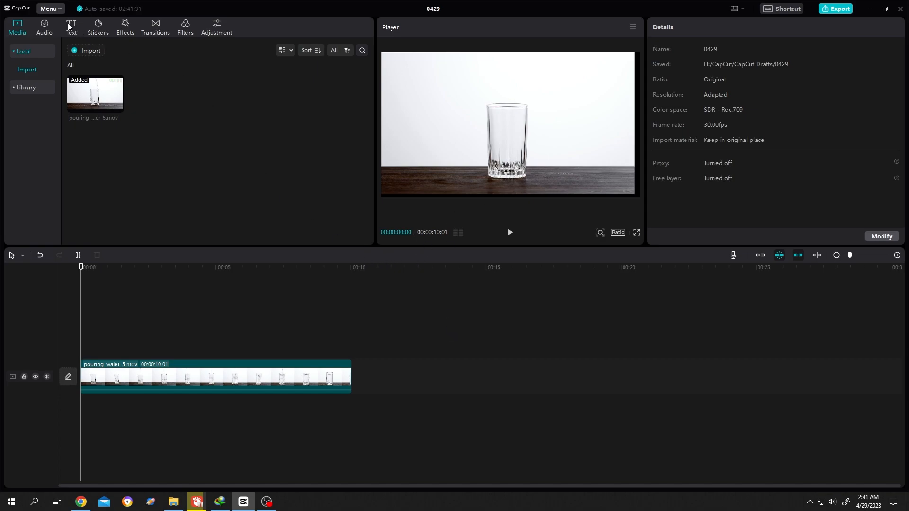
Step: Add a blank Default text clip above the water-pouring video clip
left_click(71, 25)
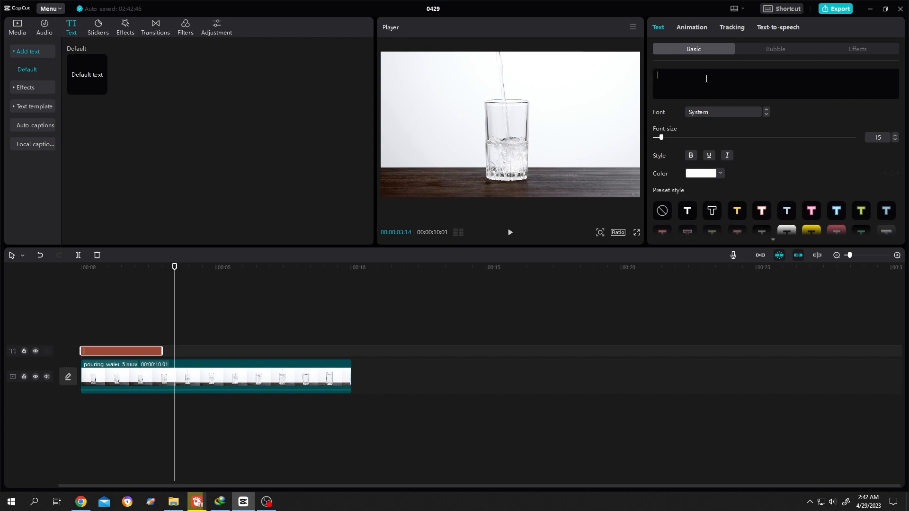
Step: Enter the caption 'Can you Imagine ? This is a Glass of Water' at font size 9
type("Can")
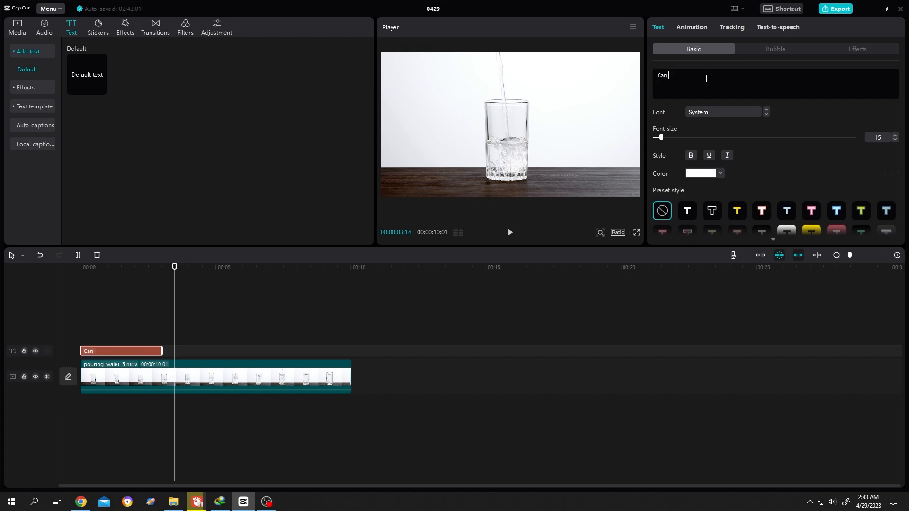
type("you Imagine ? This is")
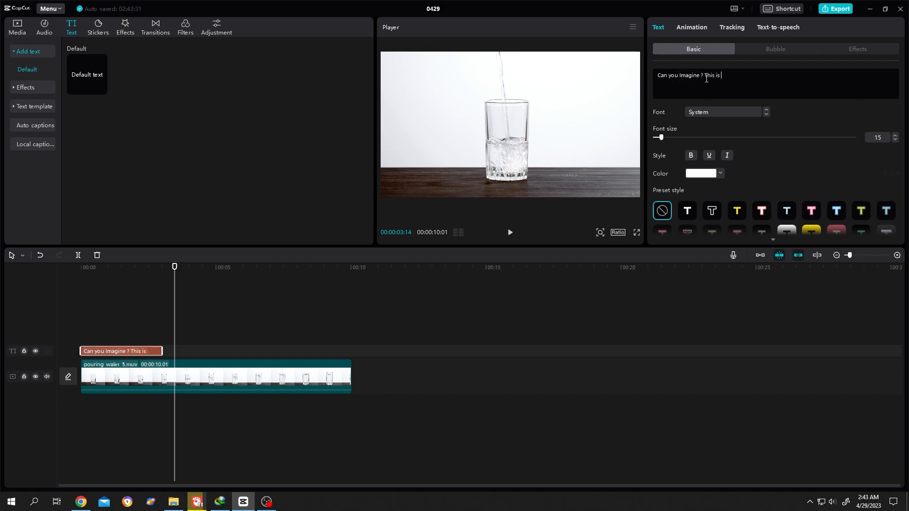
type("a G")
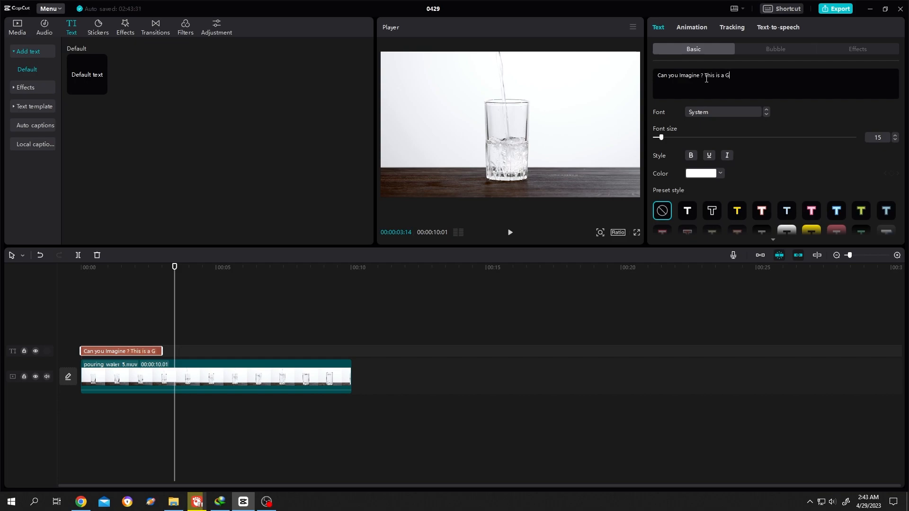
type("lass of Wat")
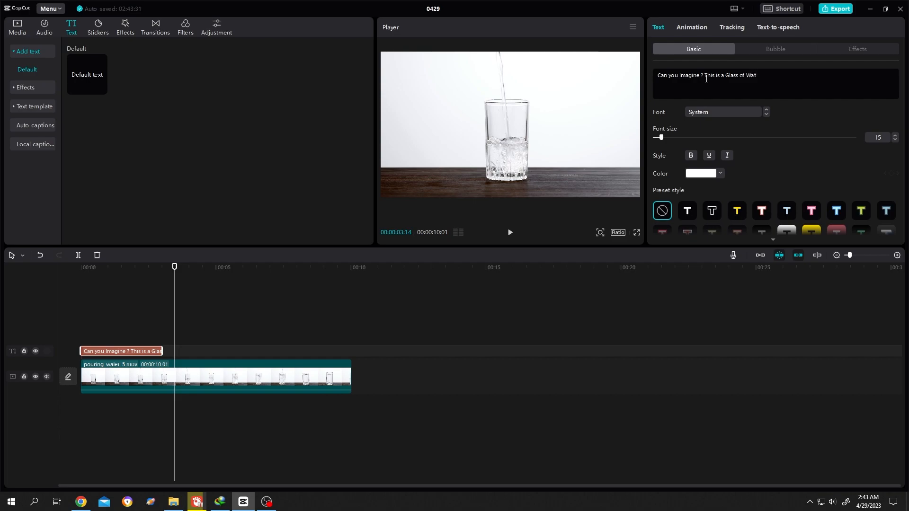
left_click(121, 351)
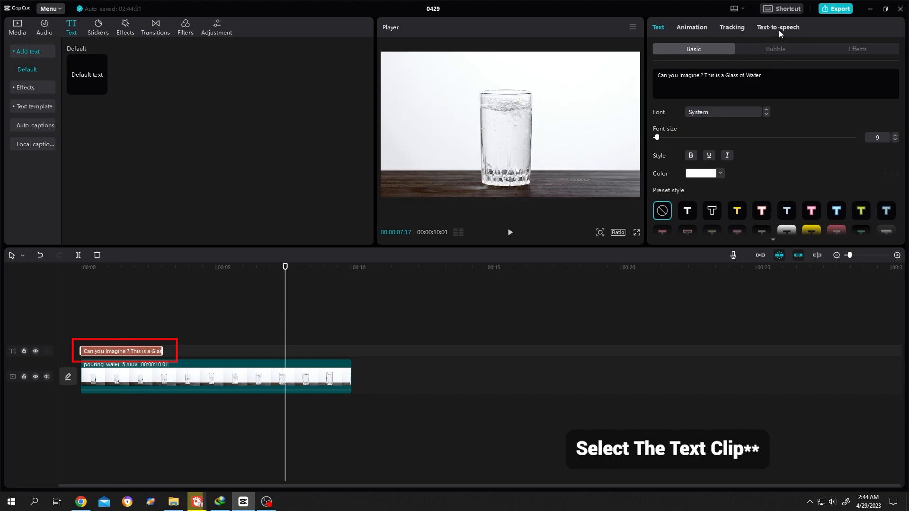
Step: Preview the Adorable Girl text-to-speech voice, then select Trickster for the caption
left_click(778, 27)
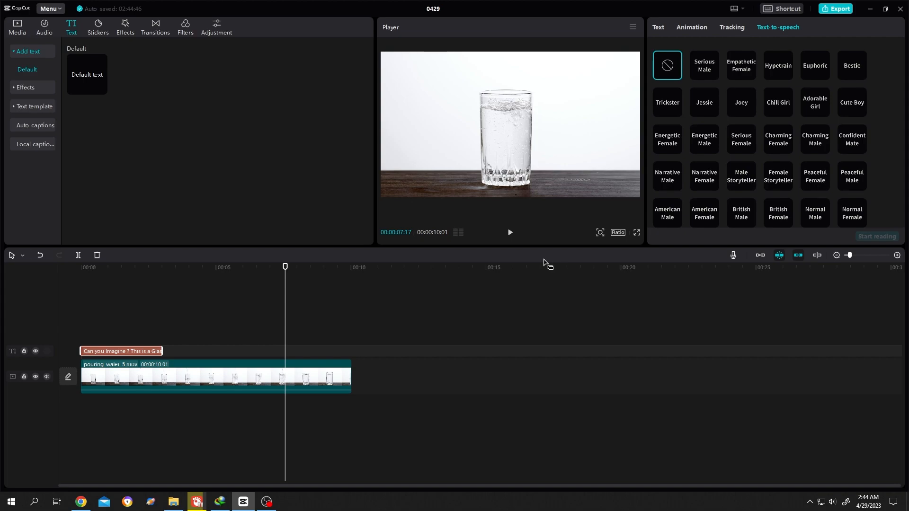
mouse_move(746, 162)
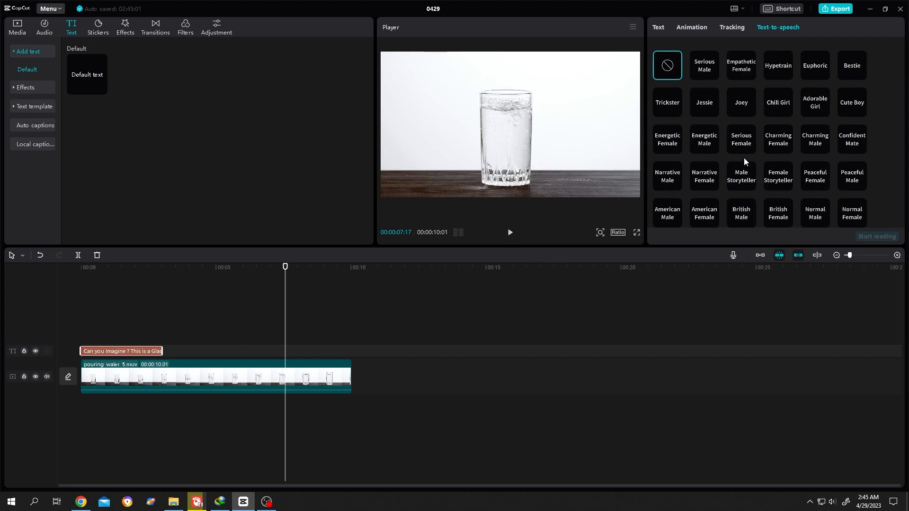
mouse_move(796, 122)
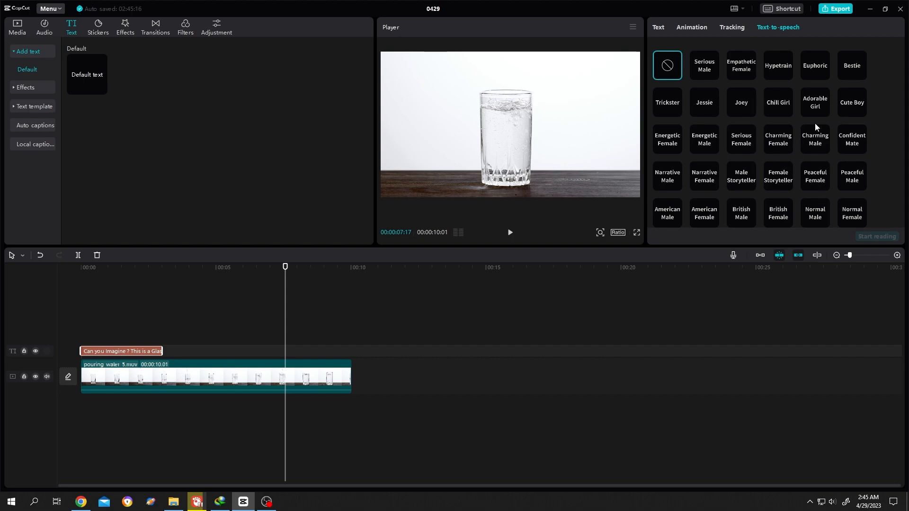
left_click(814, 102)
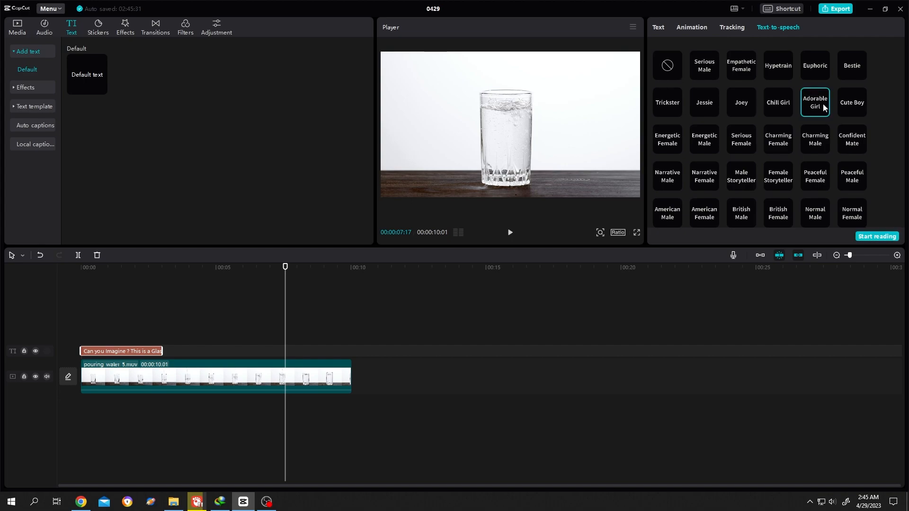
left_click(667, 103)
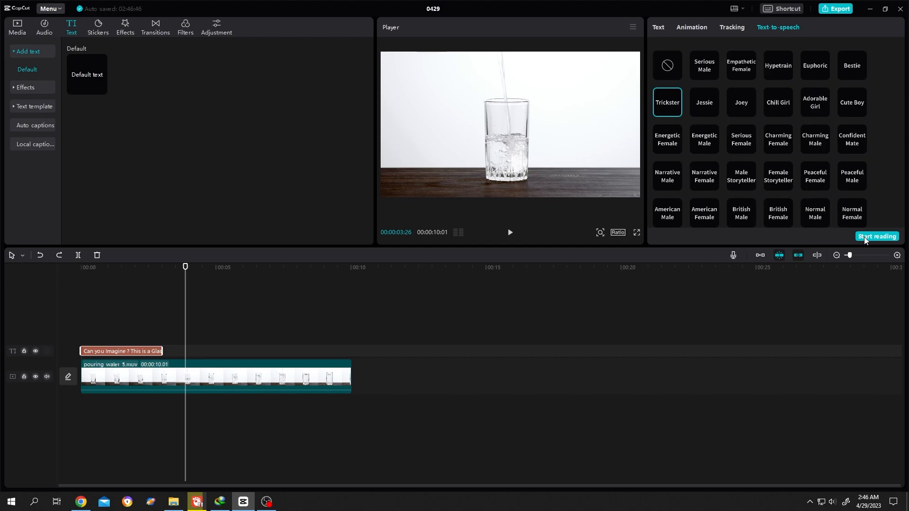
Step: Generate the Trickster voice-over, shift it to start around 00:03, and play the preview
left_click(877, 238)
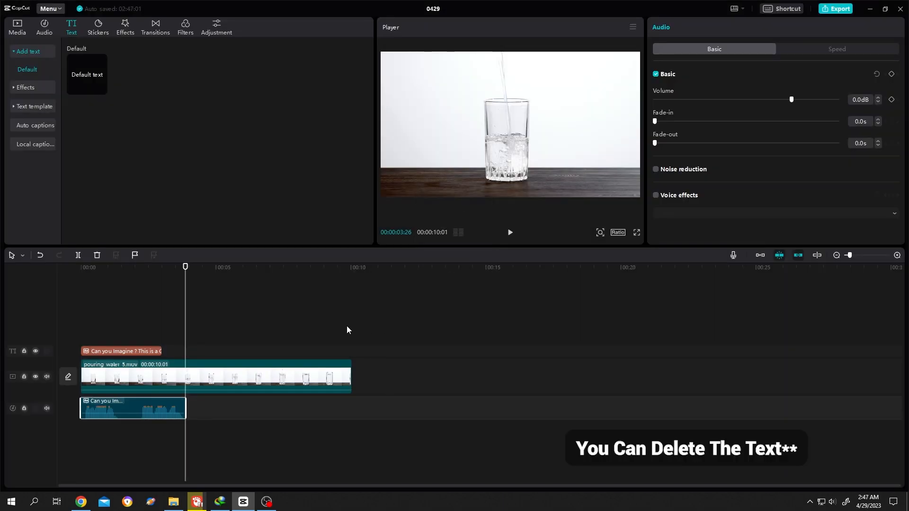
left_click_drag(132, 408, 230, 408)
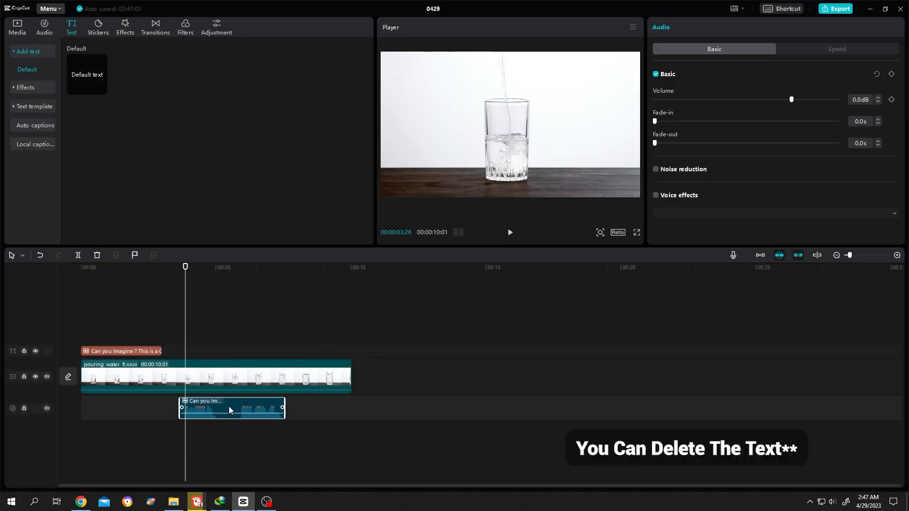
left_click(509, 233)
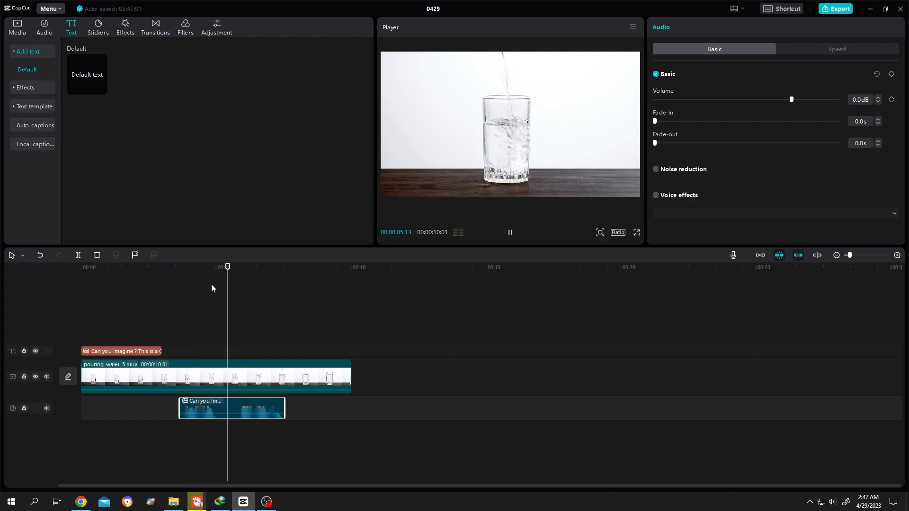